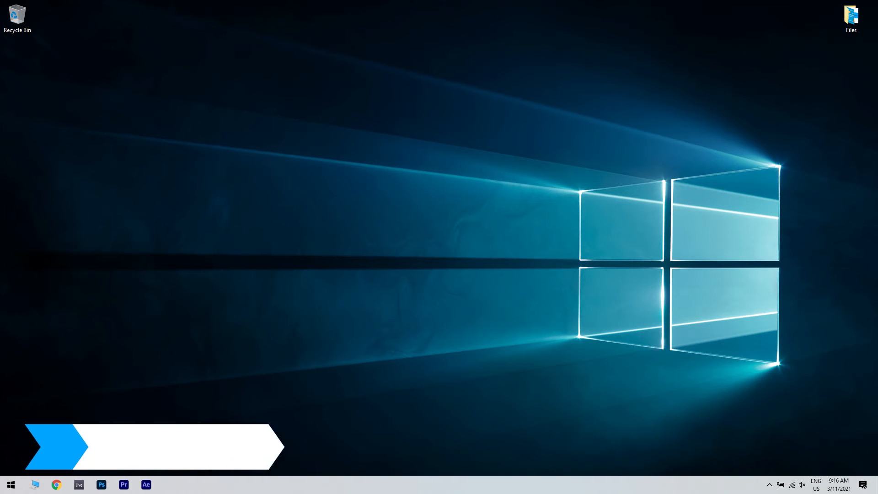
Search 'watchdog timer' on Intel Download Center and download the NUC Watchdog Timer Utility.
click(55, 485)
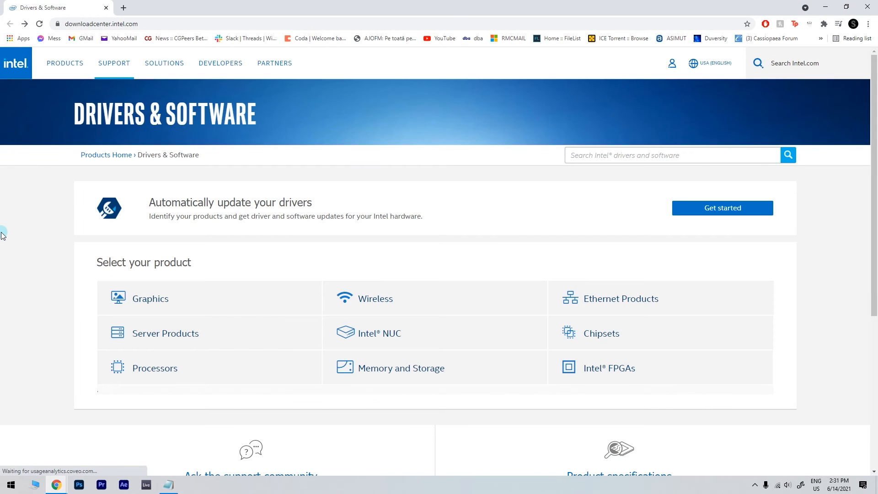
mouse_move(664, 155)
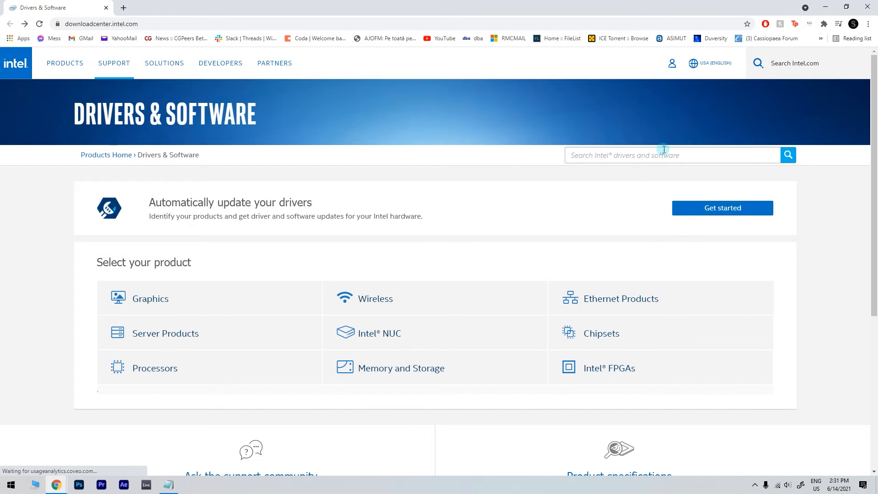
text(watchdog ti)
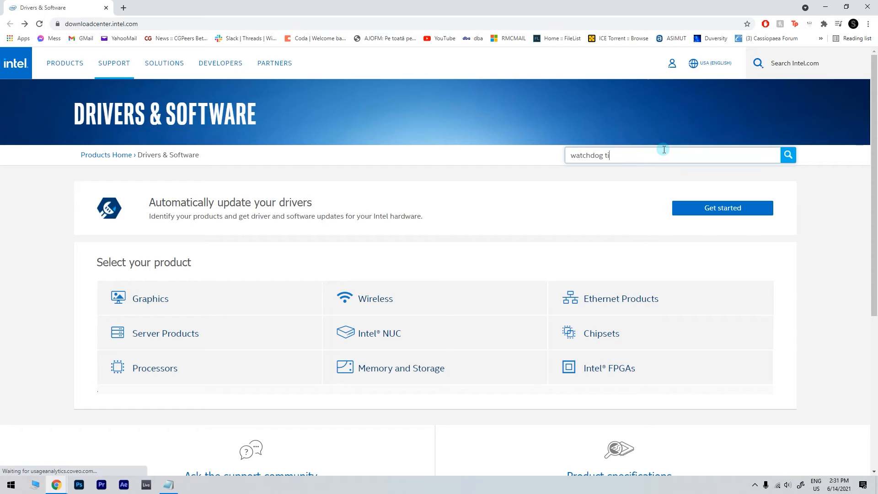
click(788, 155)
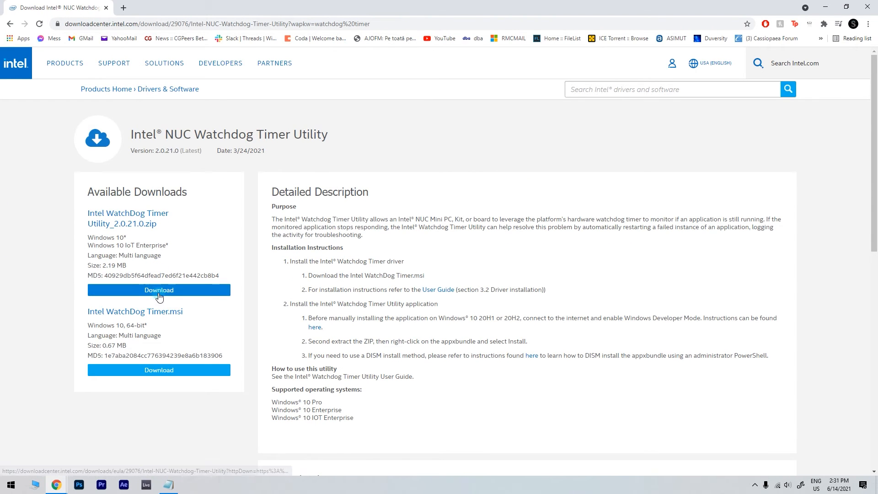
click(159, 289)
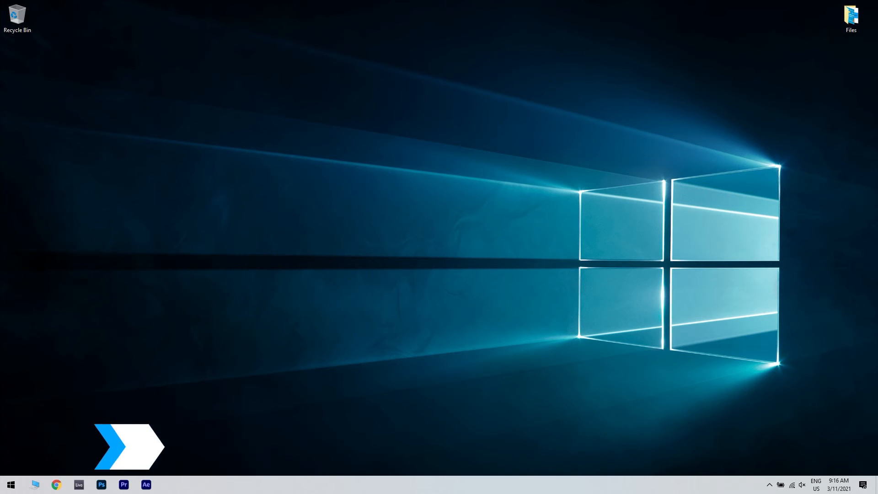
Launch Device Manager from the Start menu search.
click(10, 484)
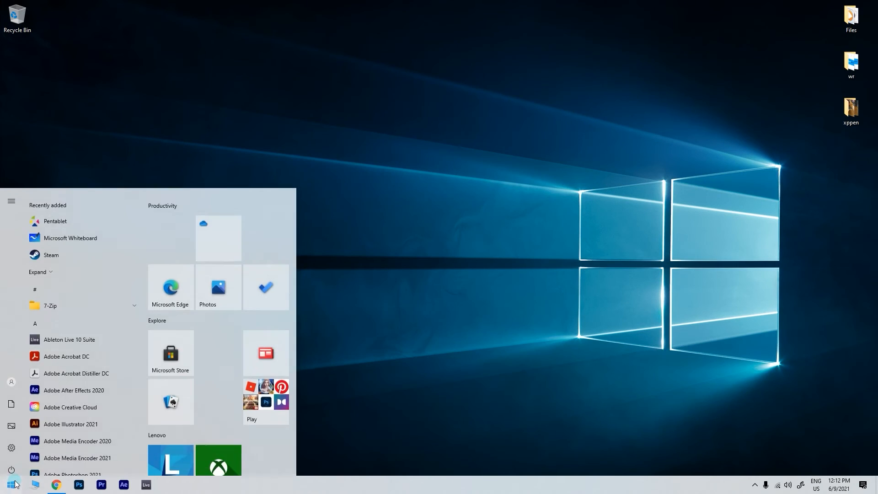
text(device manager)
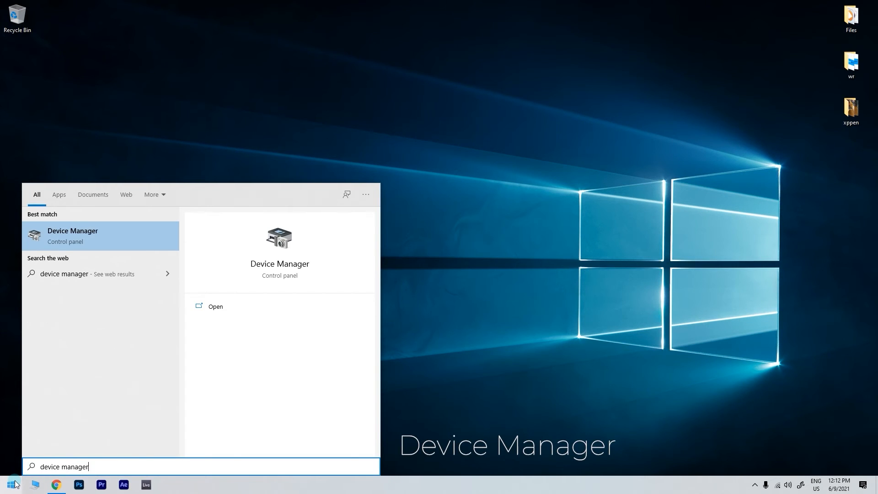
click(215, 307)
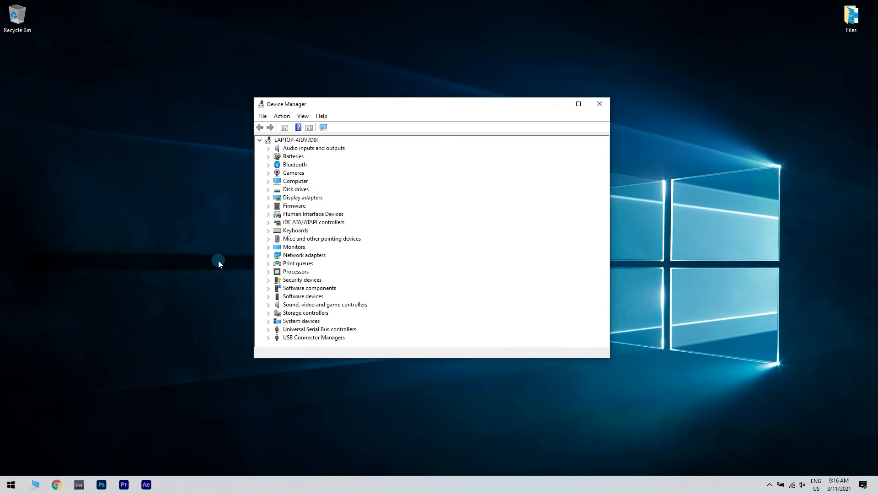
mouse_move(227, 287)
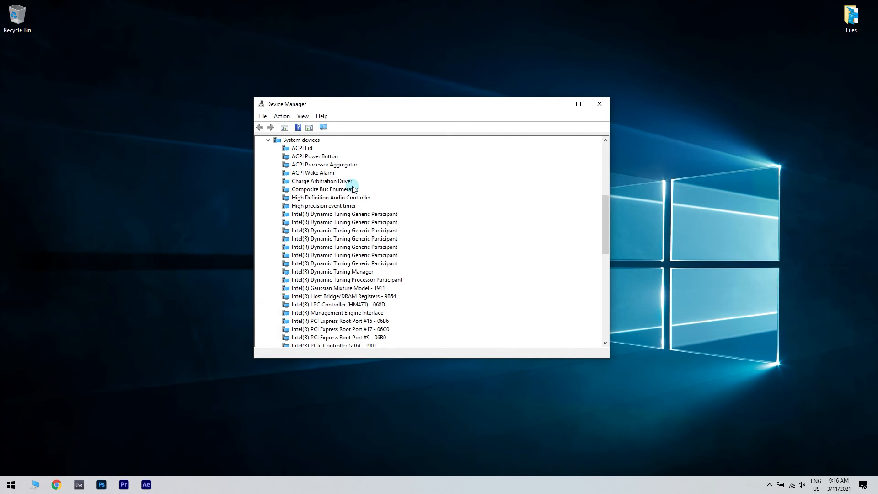
Start Update driver on the System timer under System devices.
scroll(down, 3)
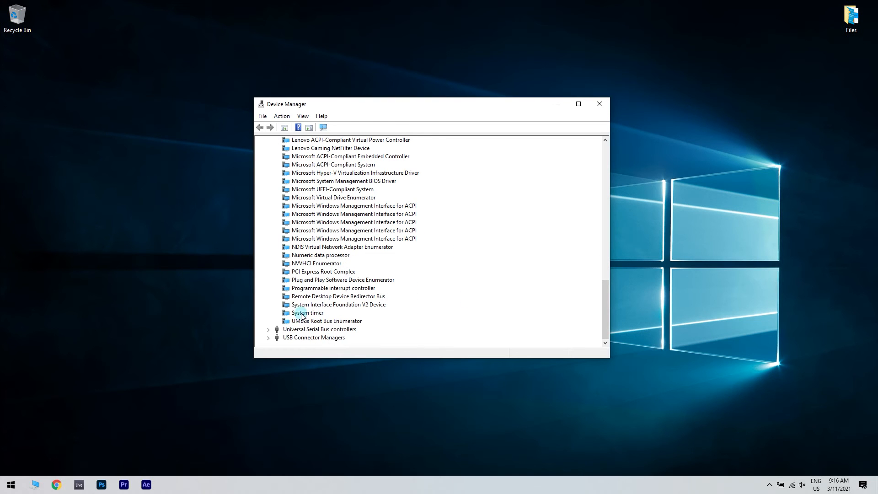
right_click(307, 312)
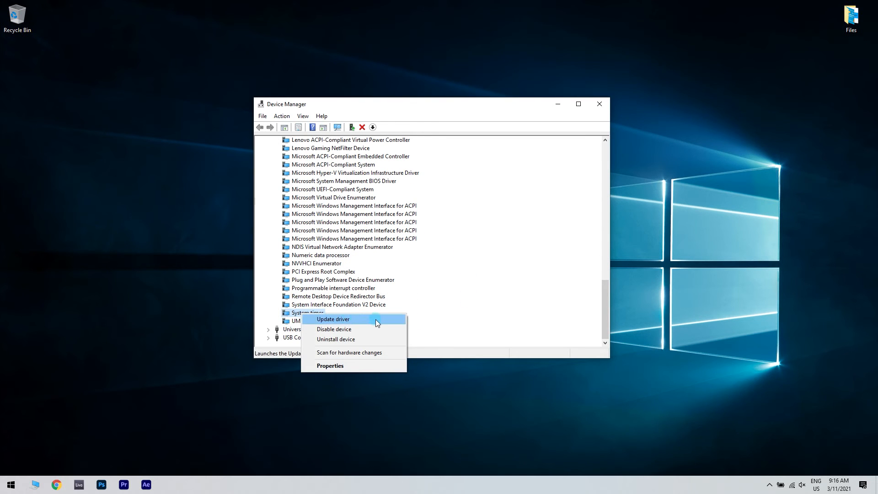
click(332, 319)
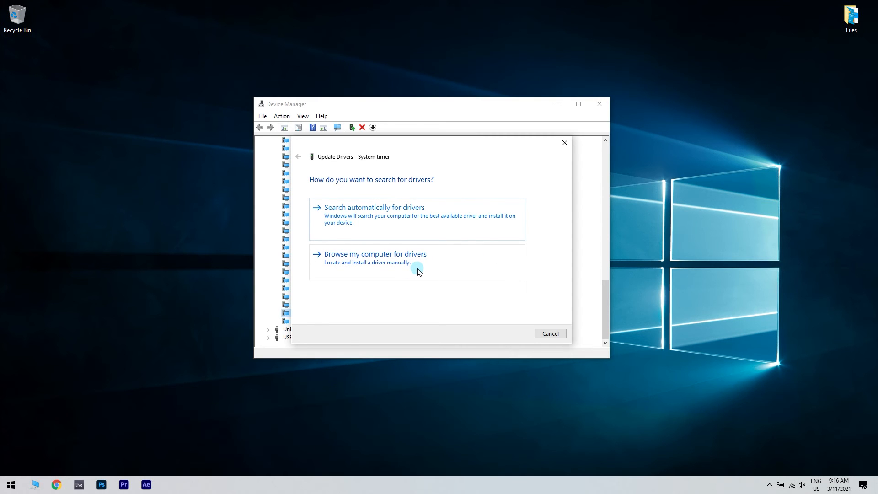
Choose to browse for drivers manually and reach the Install From Disk dialog via Have Disk.
click(375, 254)
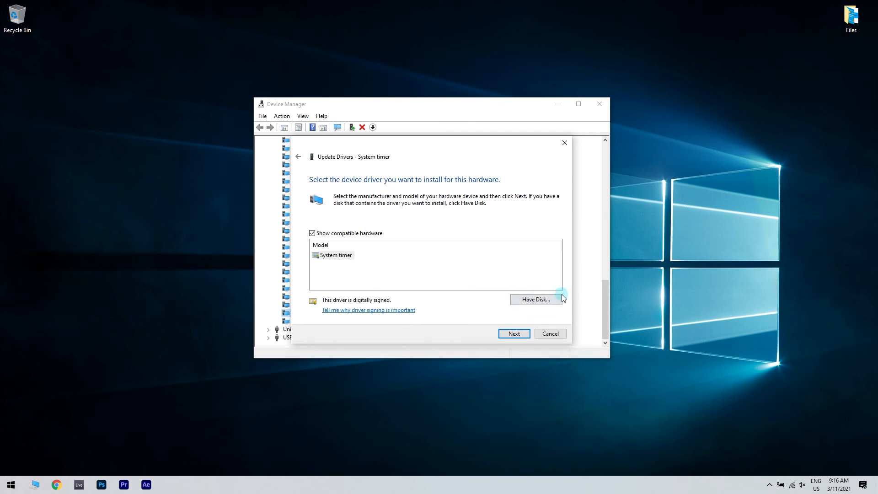
click(535, 299)
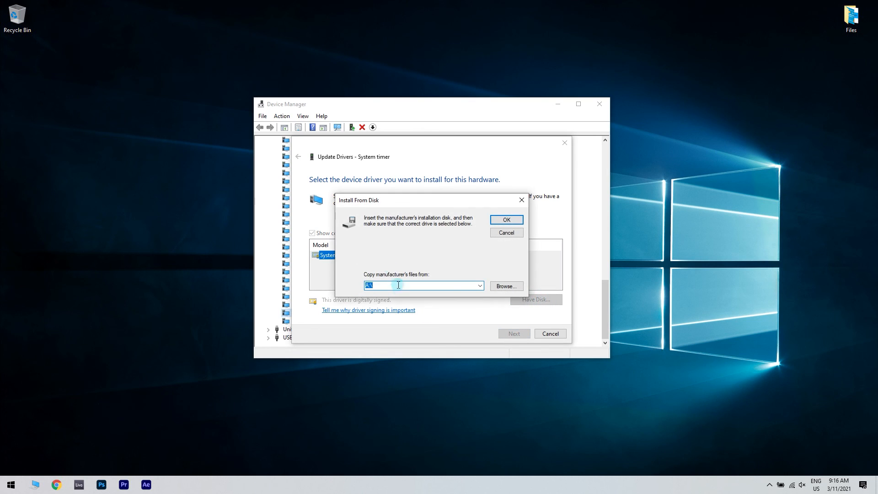
mouse_move(457, 276)
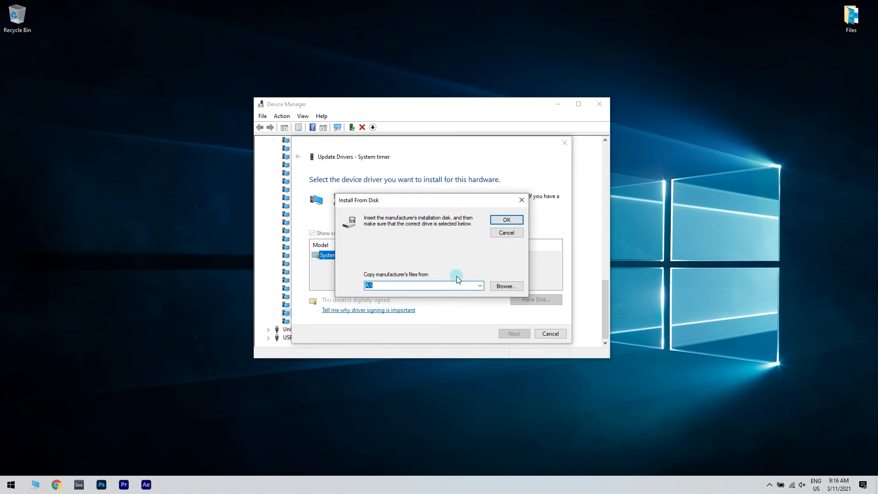